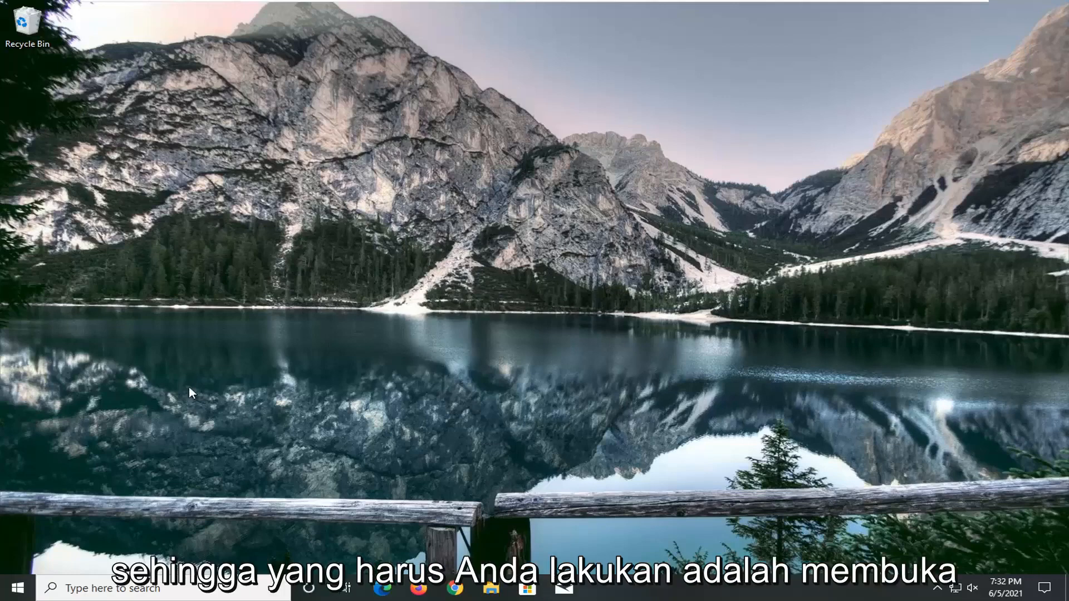
- Search the Start menu for 'network reset' and open the Network reset settings page
{"action": "left_click", "coordinate": [21, 587]}
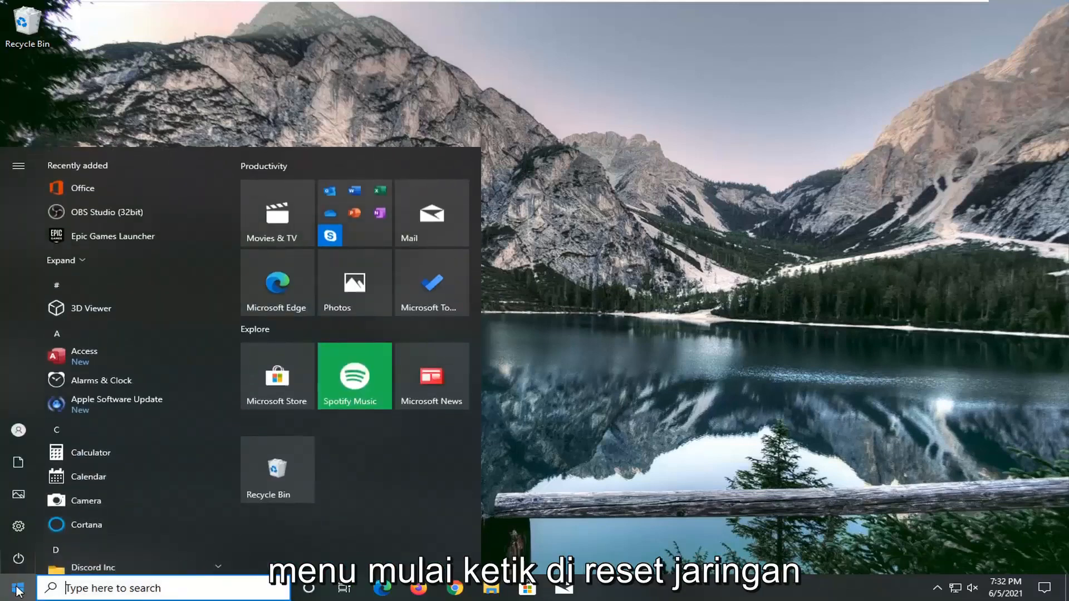
{"action": "type", "text": "network reset"}
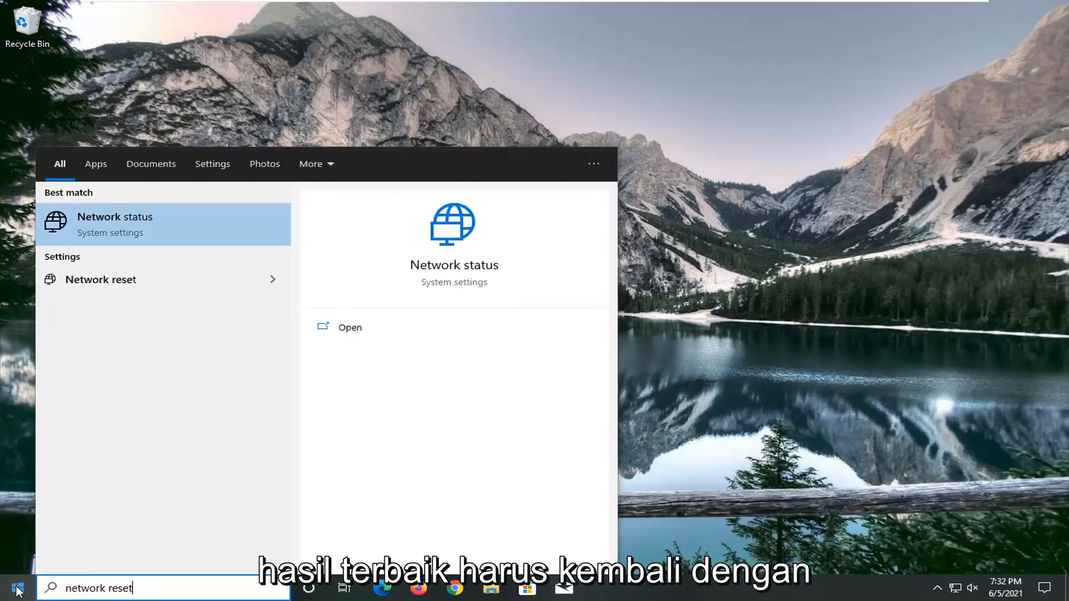
{"action": "left_click", "coordinate": [100, 279]}
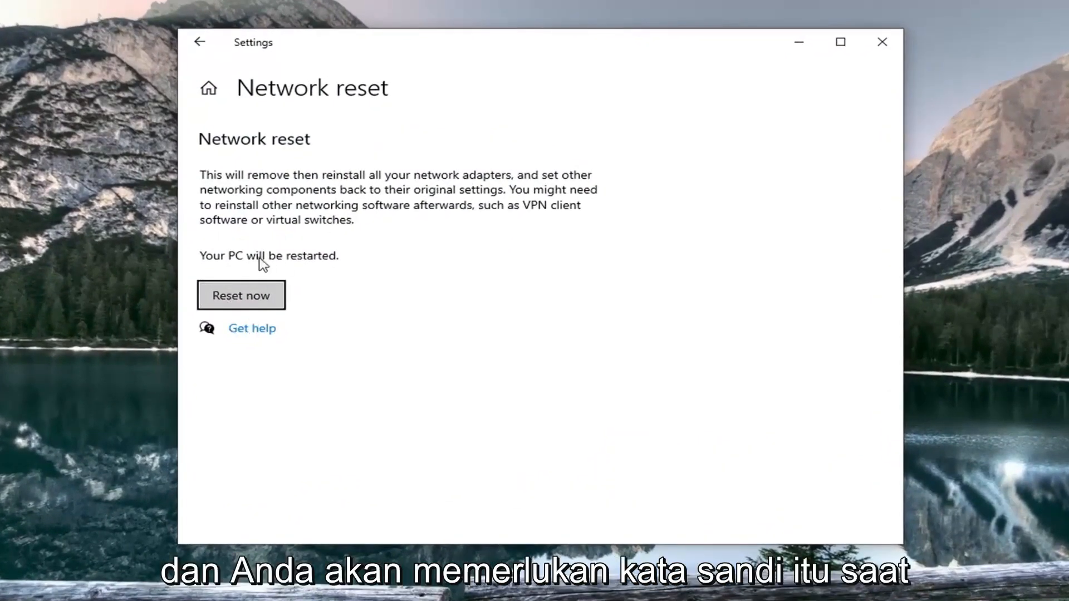
{"action": "mouse_move", "coordinate": [427, 289]}
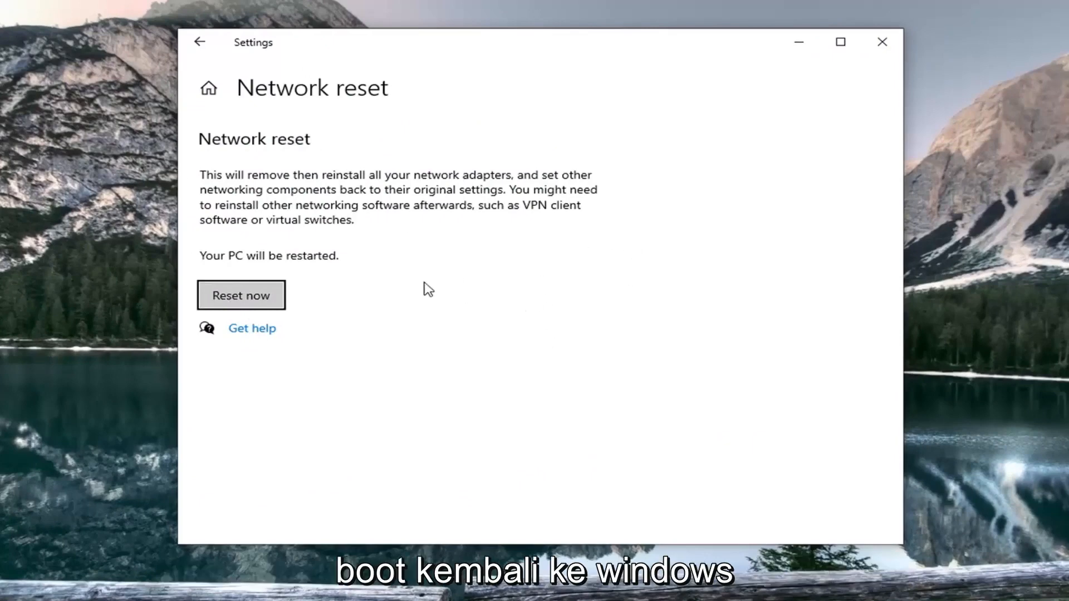
- Reset all network adapters with Reset now and confirm Yes, triggering the 5-minute shutdown notice
{"action": "left_click", "coordinate": [240, 295]}
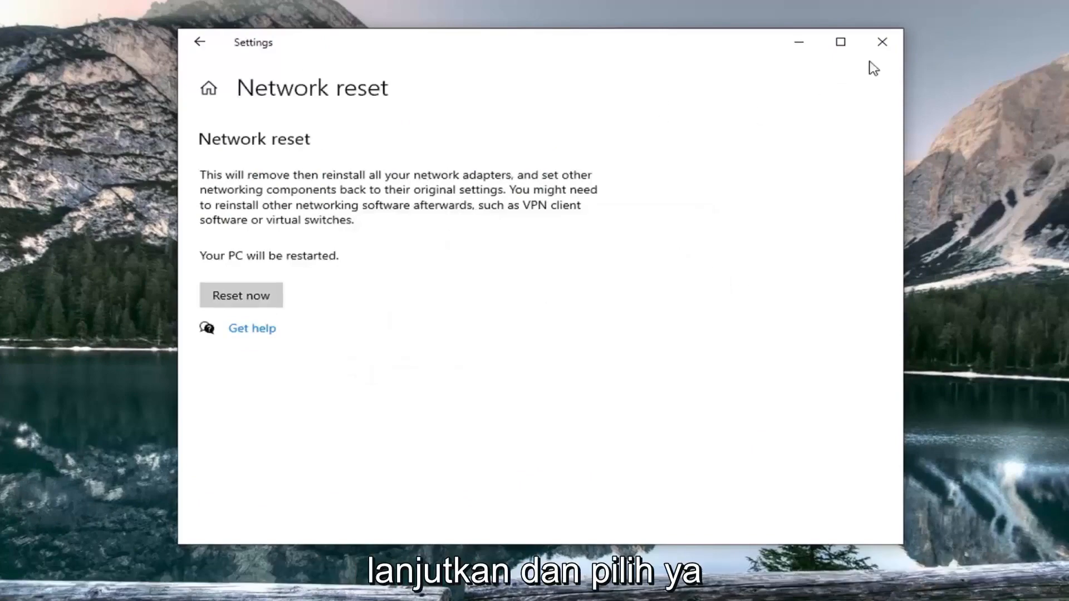
{"action": "left_click", "coordinate": [240, 295]}
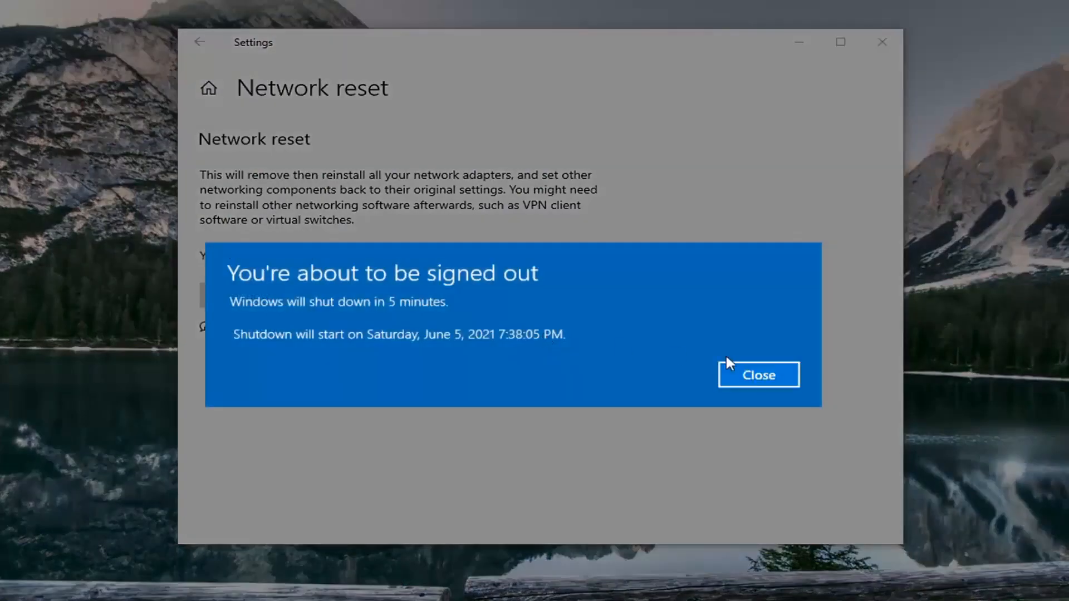